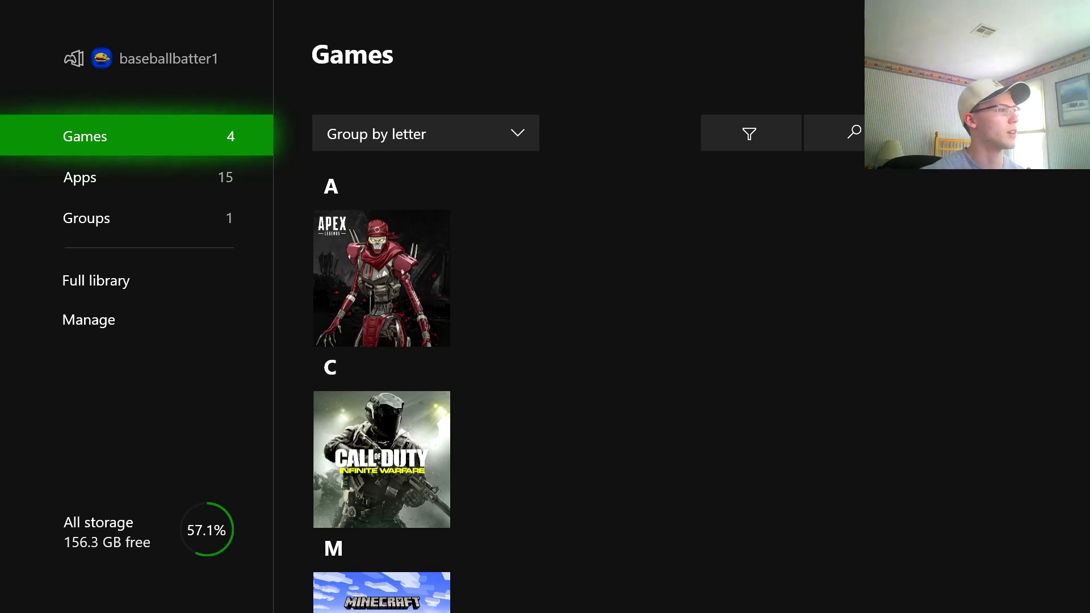
# Launch the Twitch app from the Xbox apps library.
pyautogui.click(80, 176)
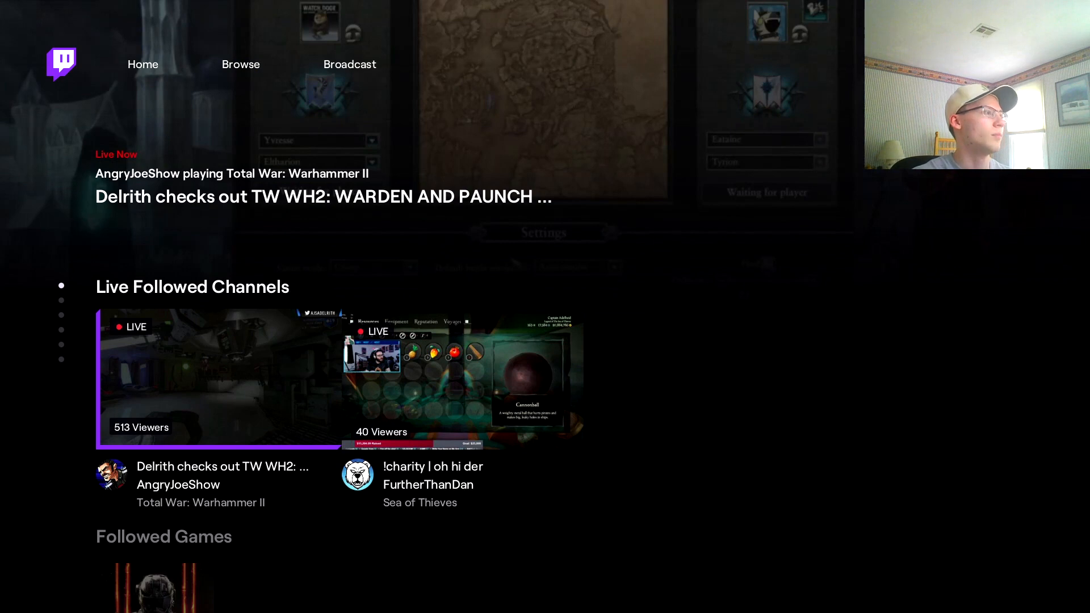
# Browse the game categories, scrolling down past Just Chatting and Fortnite, then back to top.
pyautogui.click(241, 64)
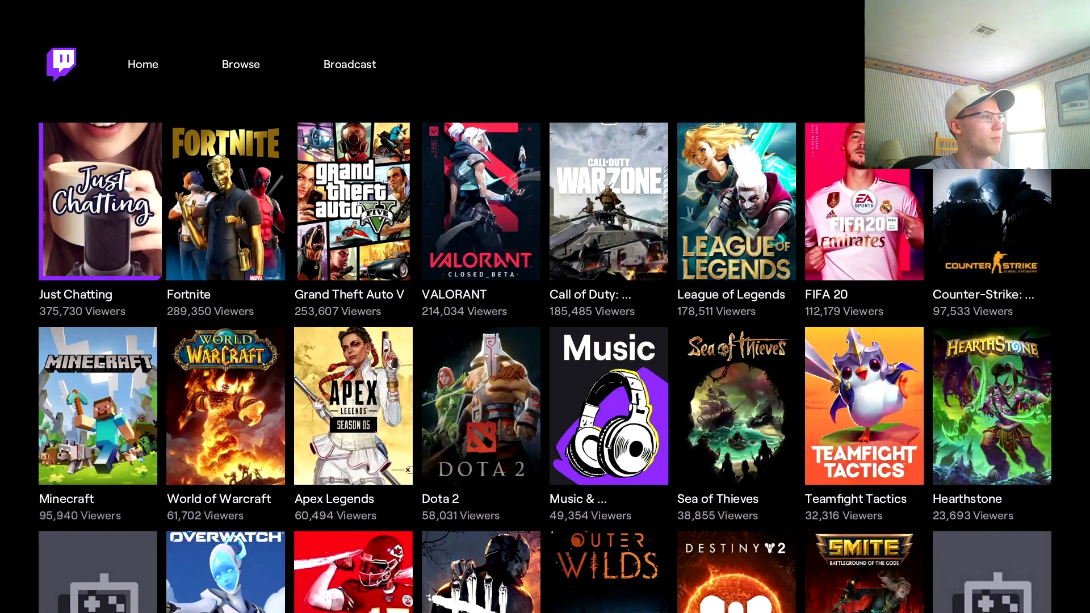
pyautogui.click(142, 63)
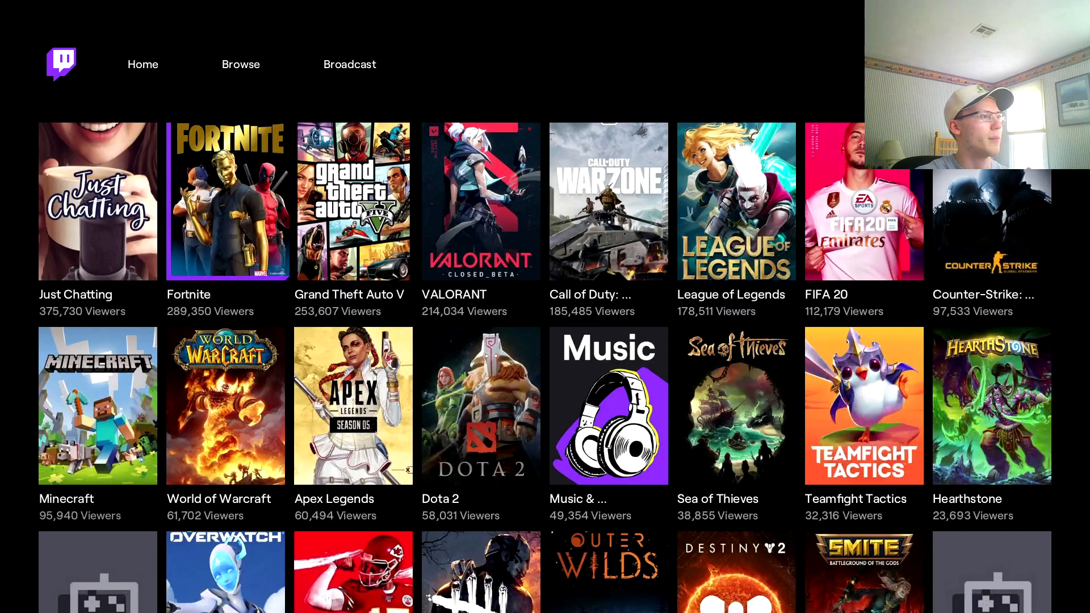
pyautogui.scroll(-3)
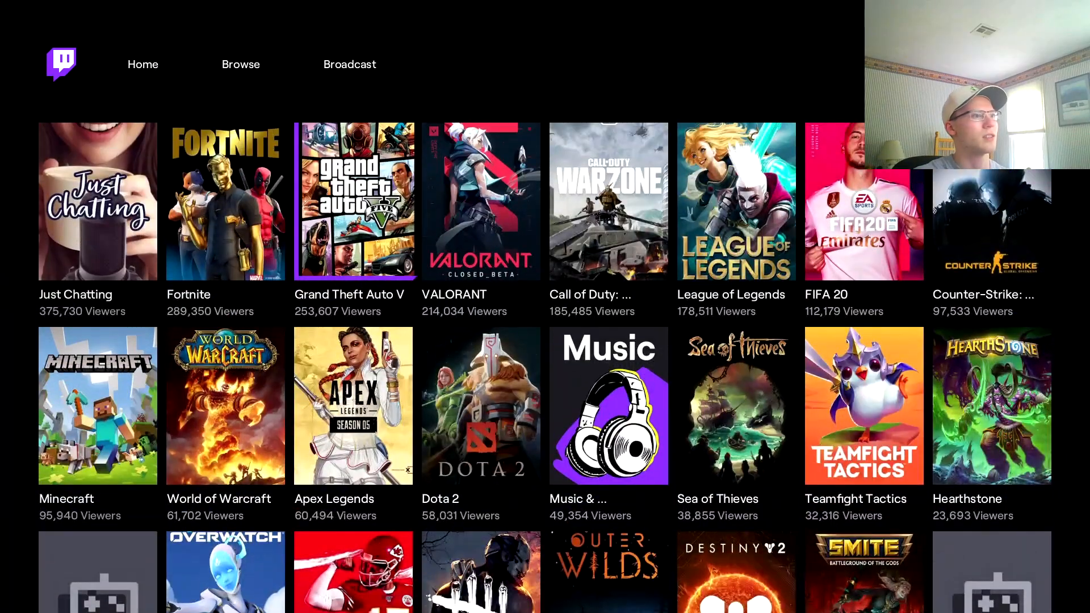
pyautogui.scroll(-3)
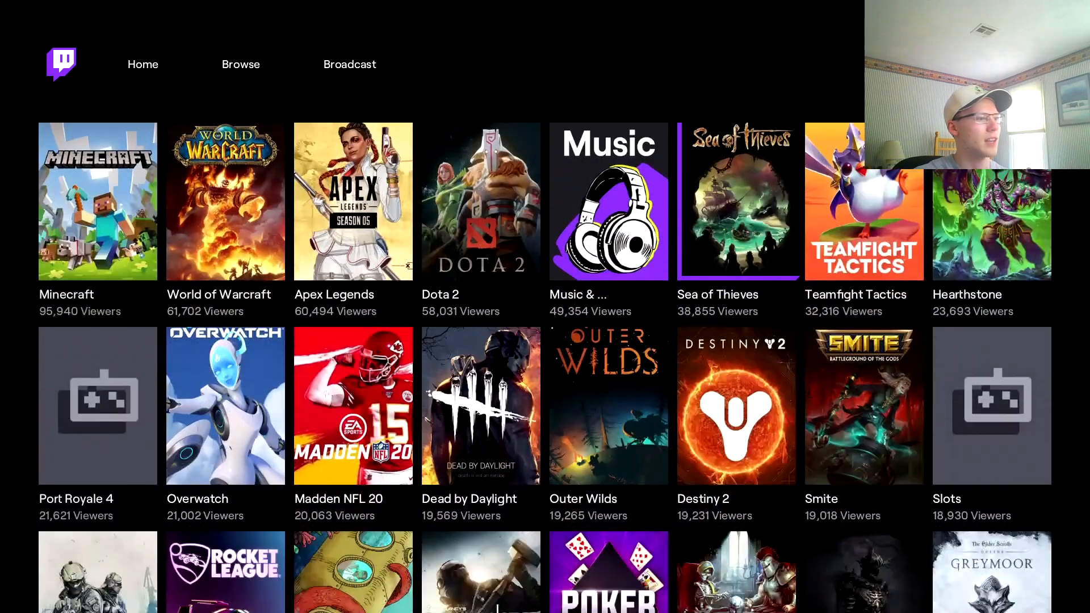
pyautogui.click(142, 63)
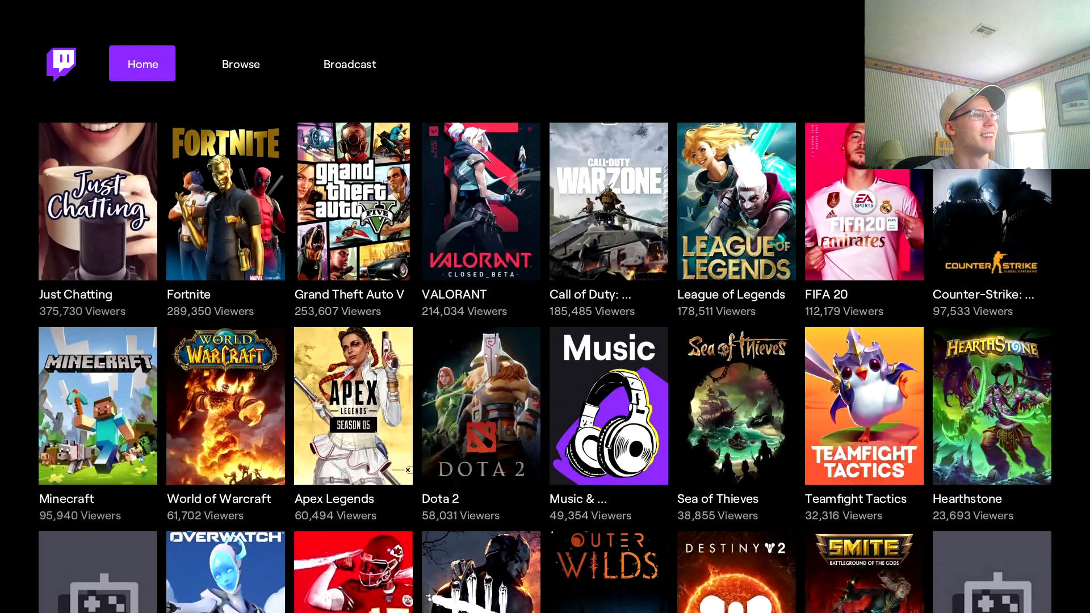
# Review the 'Apex Legends Test Stream' broadcast rows: audio sliders, 3500 bitrate, 1080p resolution.
pyautogui.click(350, 63)
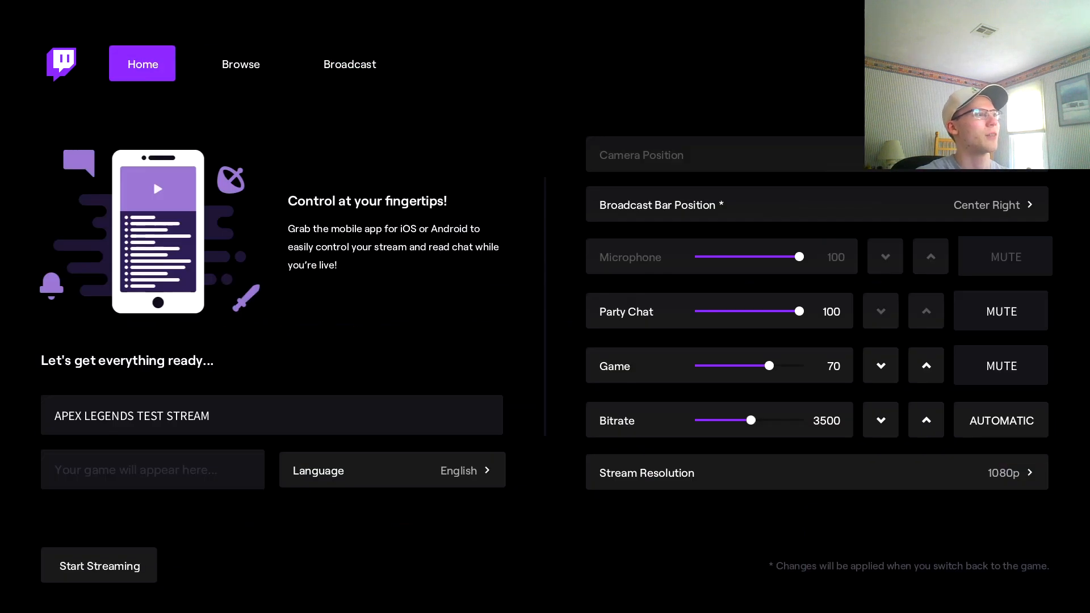
pyautogui.click(350, 63)
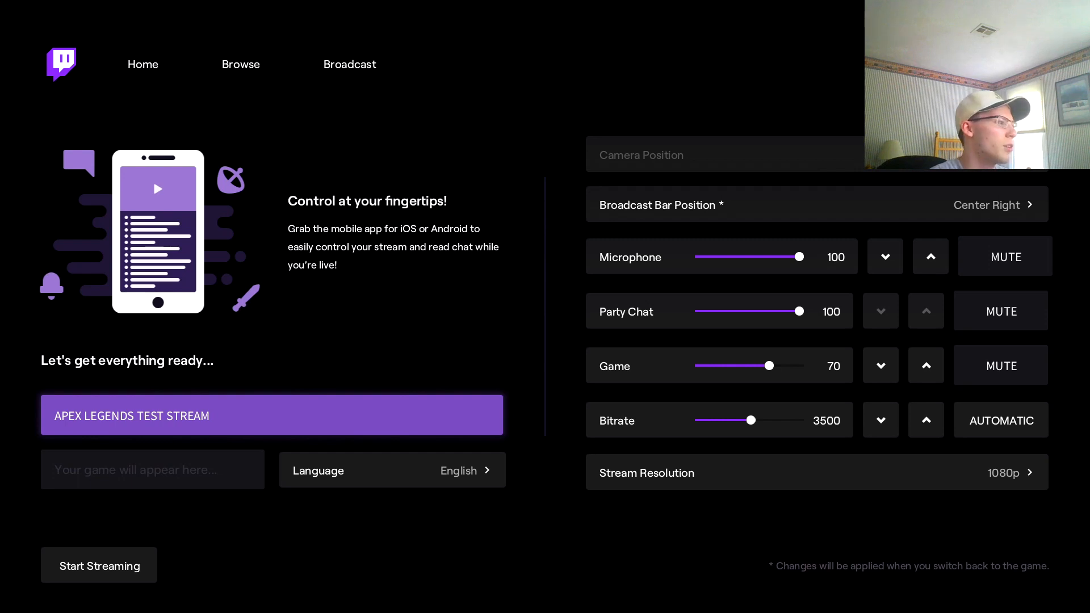
pyautogui.click(392, 471)
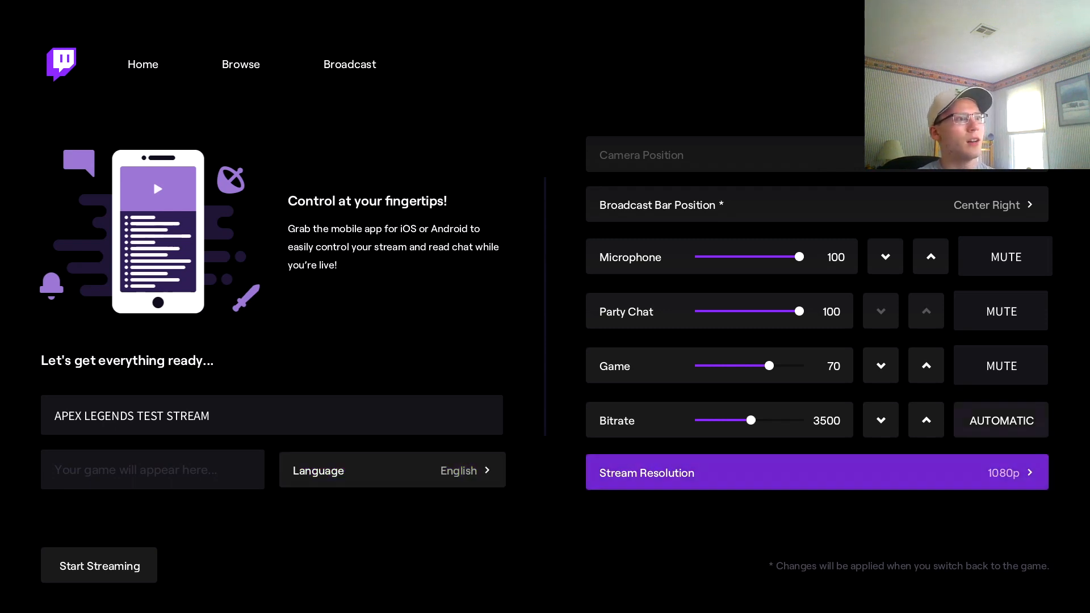
pyautogui.click(142, 63)
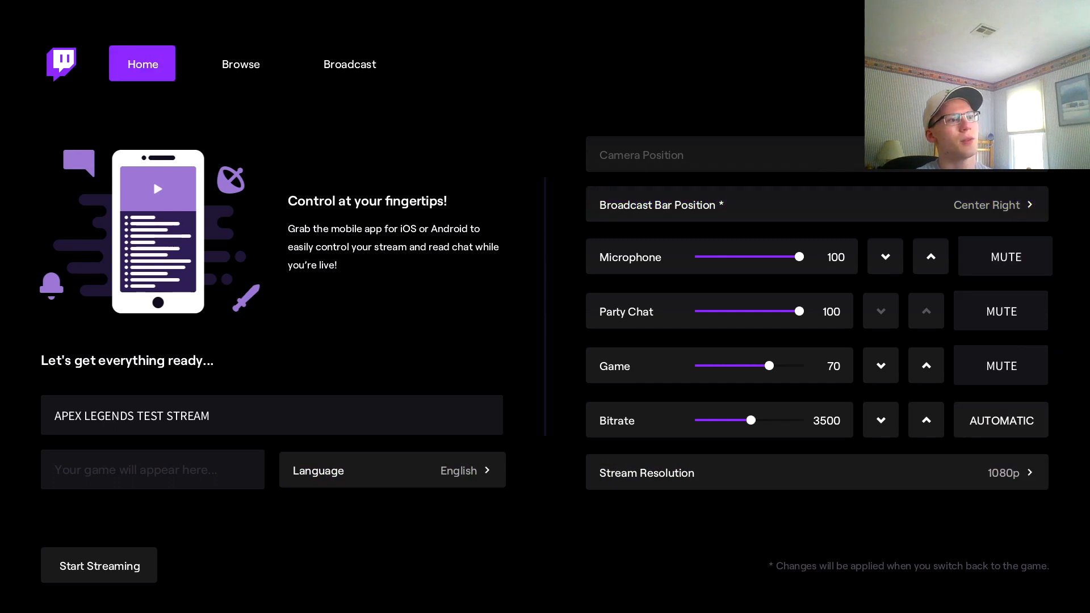
pyautogui.click(885, 257)
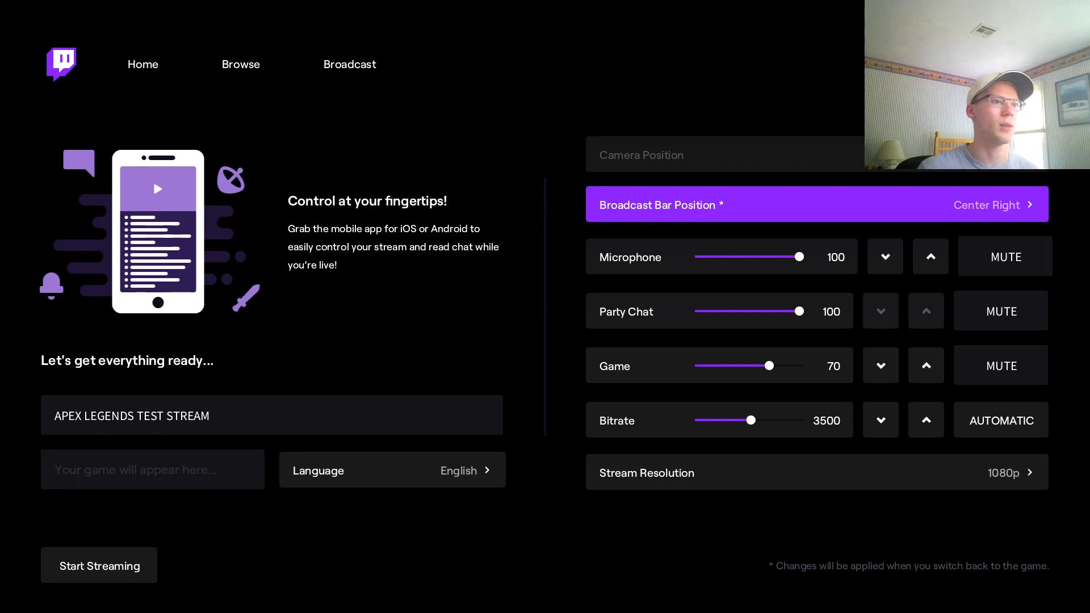
pyautogui.click(817, 204)
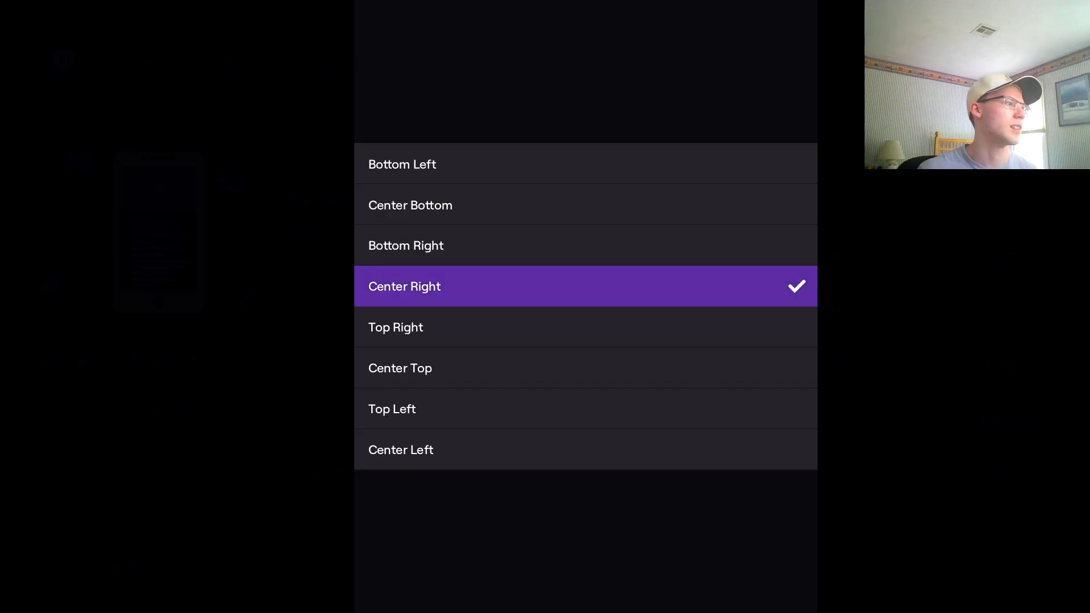
pyautogui.moveTo(399, 369)
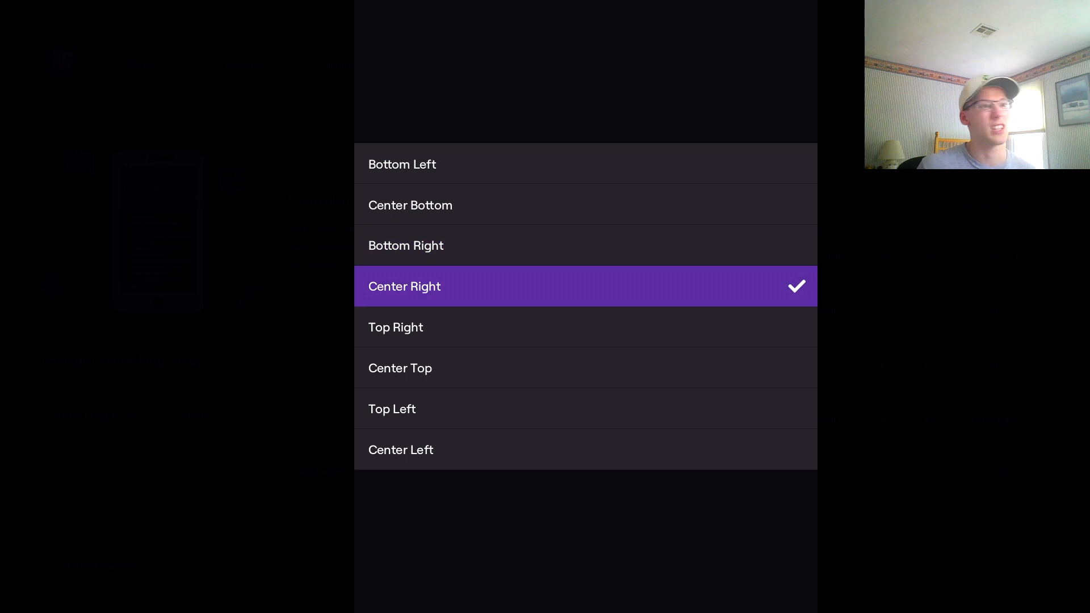
pyautogui.click(404, 286)
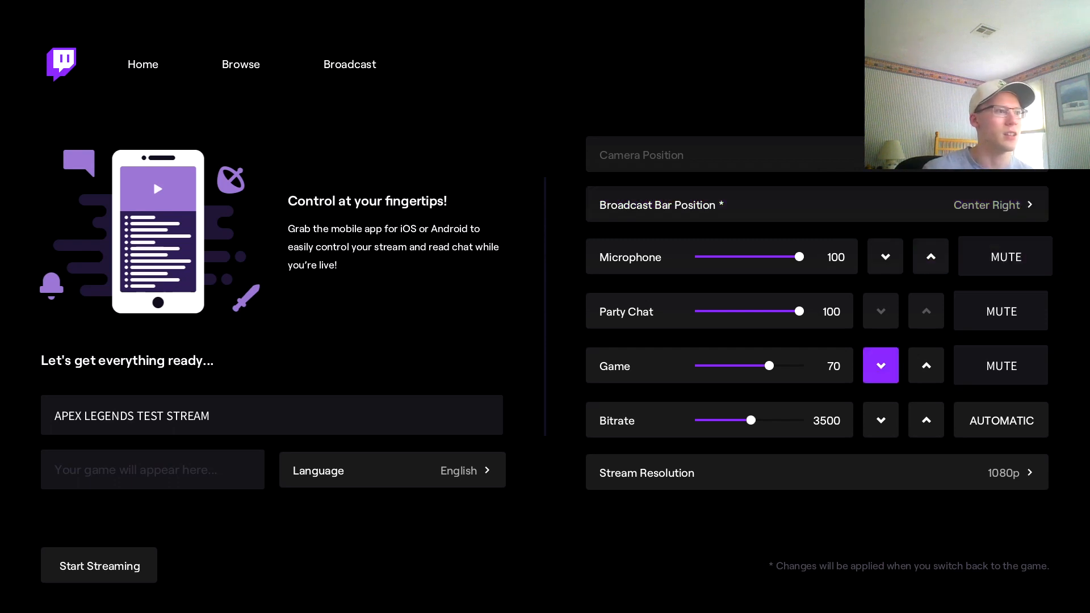
pyautogui.click(880, 420)
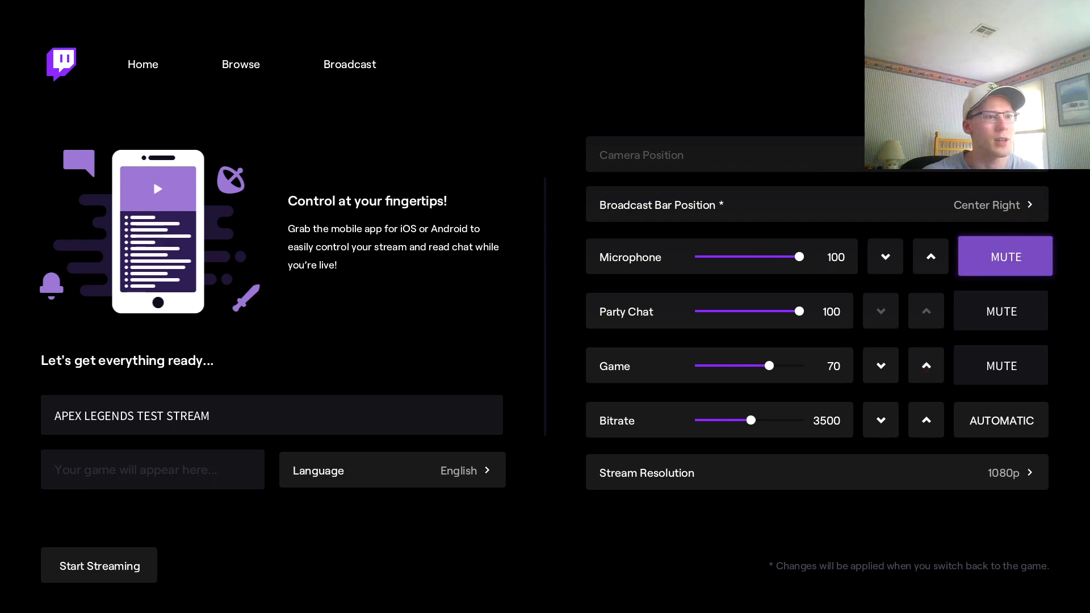
pyautogui.click(930, 256)
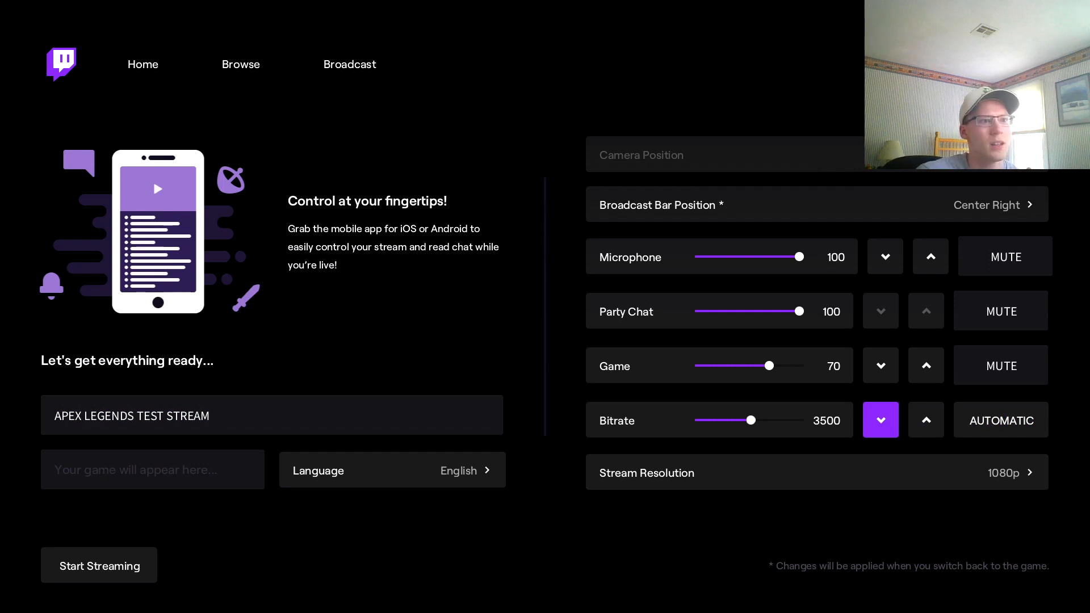
# Increase the Bitrate slider to 4215, keeping 1080p resolution.
pyautogui.click(99, 566)
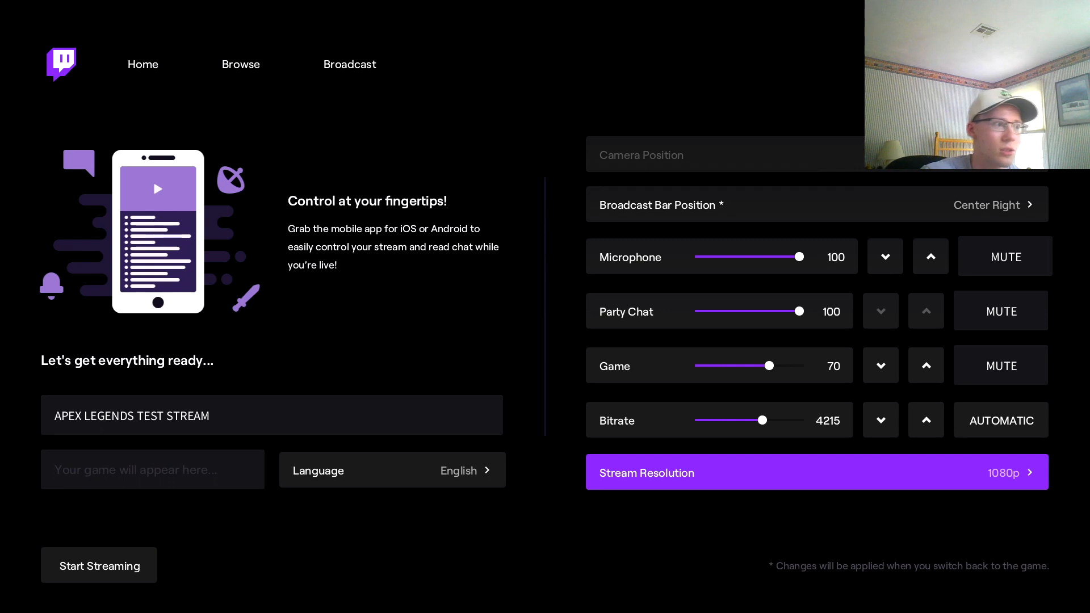
pyautogui.click(815, 472)
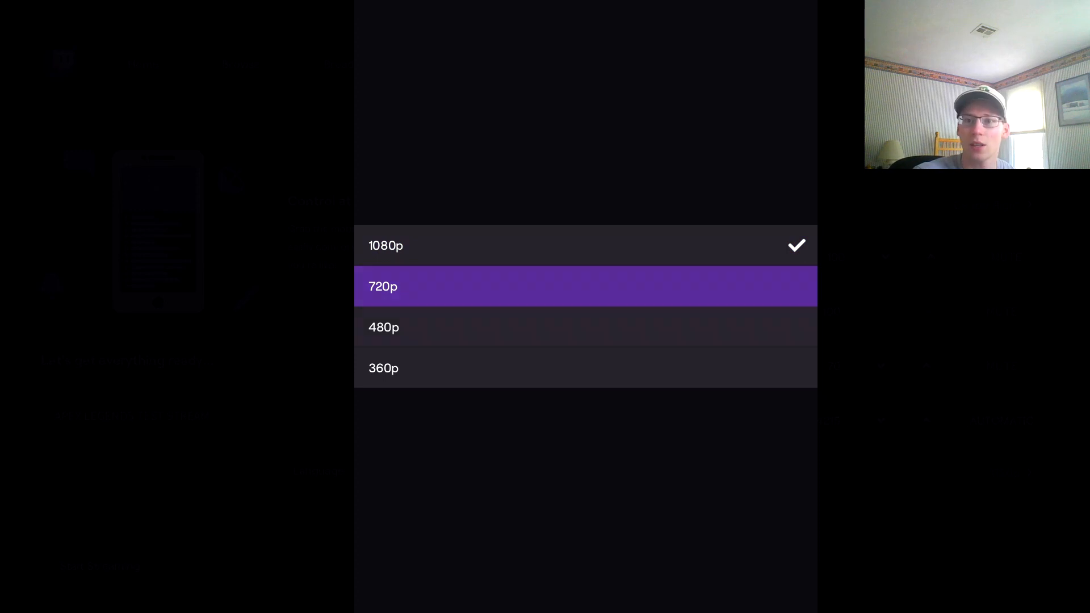
pyautogui.click(385, 245)
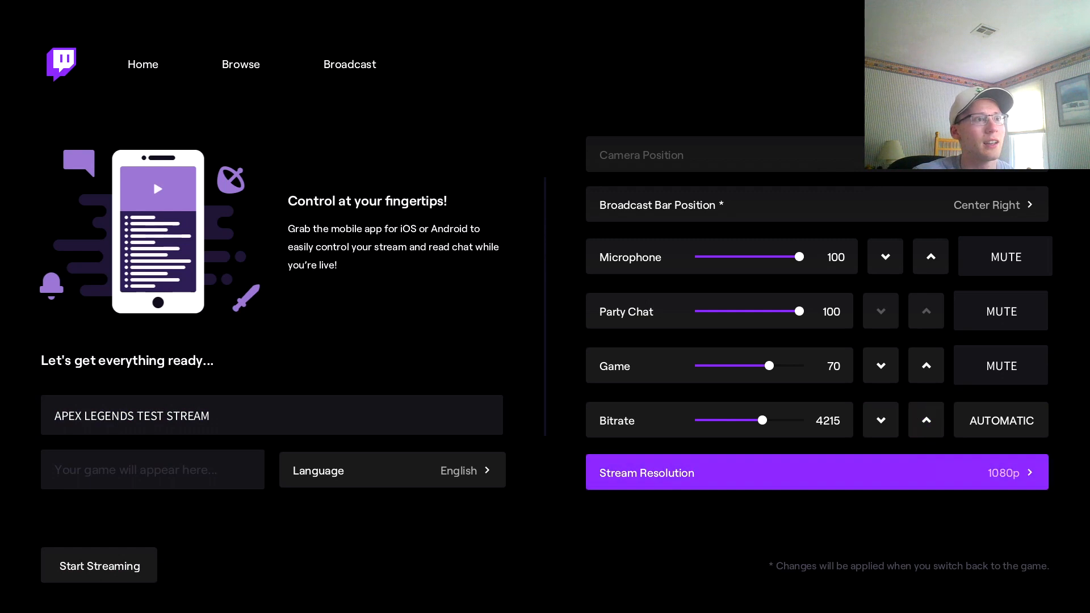
pyautogui.click(142, 64)
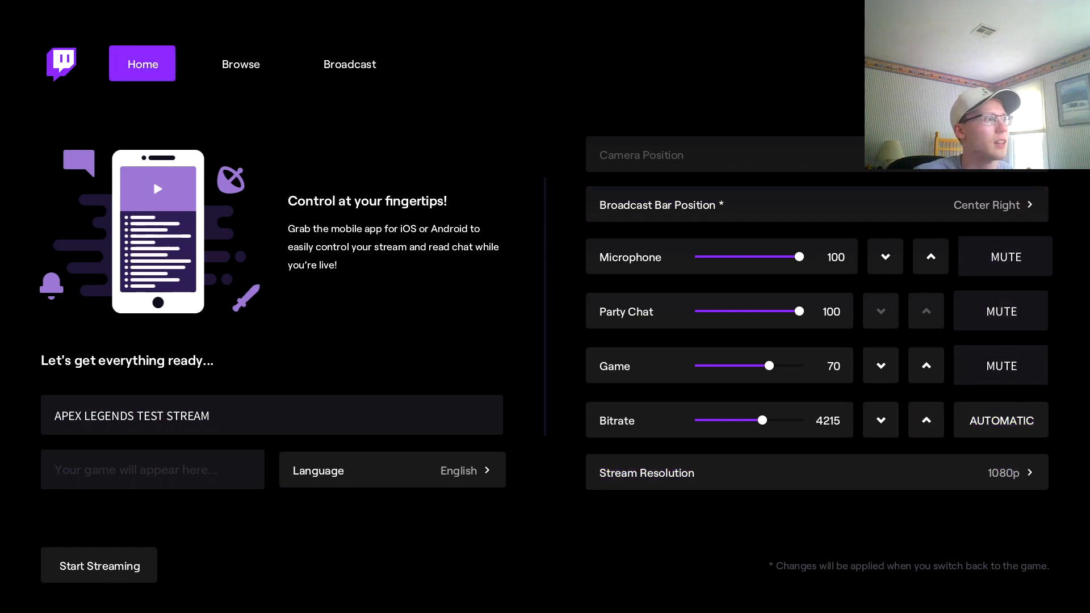